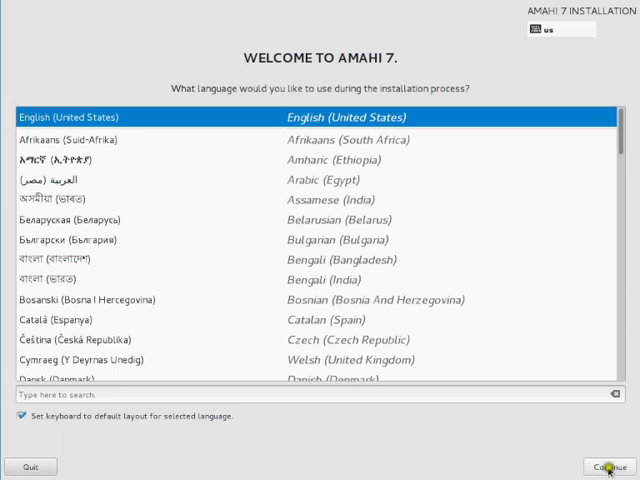
Step: Keep English (United States), accept the America/Los_Angeles timezone, and confirm automatic disk partitioning
click(607, 467)
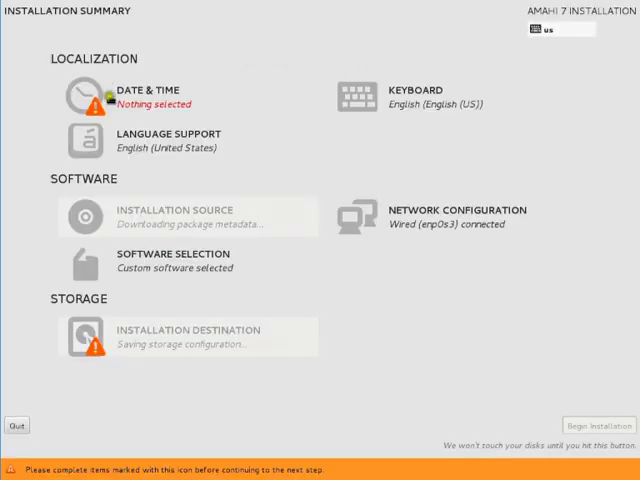
click(145, 90)
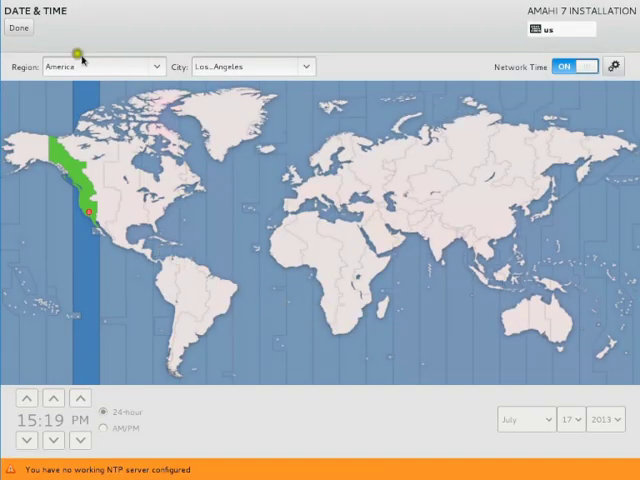
click(19, 27)
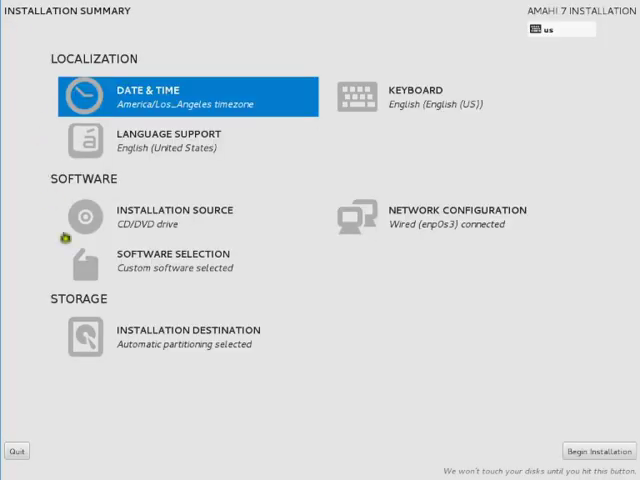
click(85, 337)
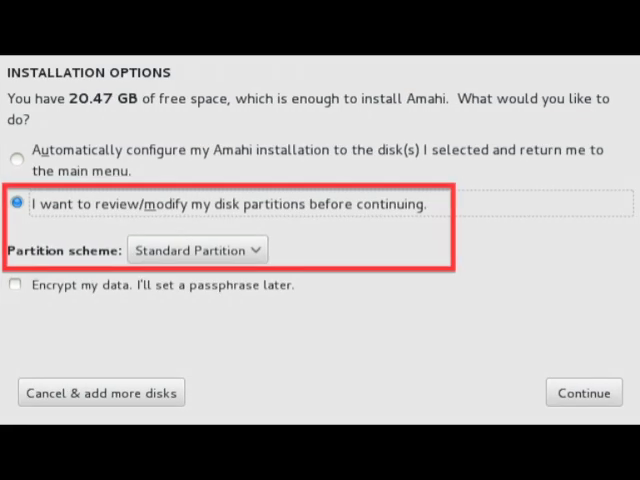
click(583, 392)
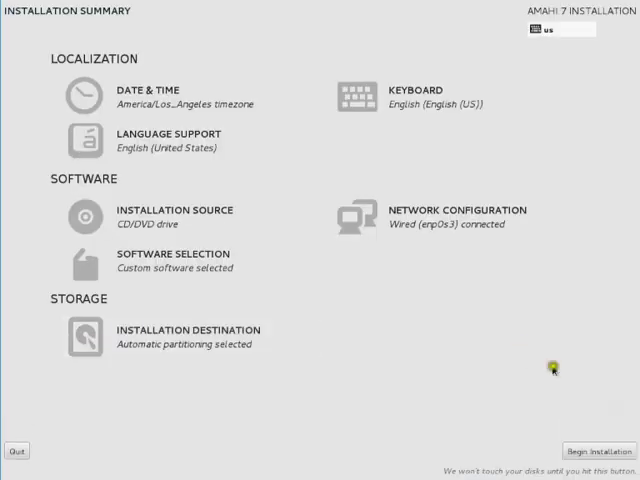
Step: Begin installation and set up administrator user 'amahi' with full name 'Amahi 7'
click(604, 451)
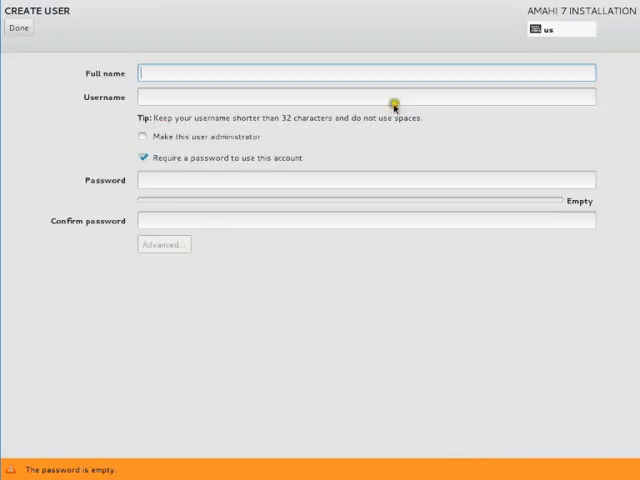
text(A)
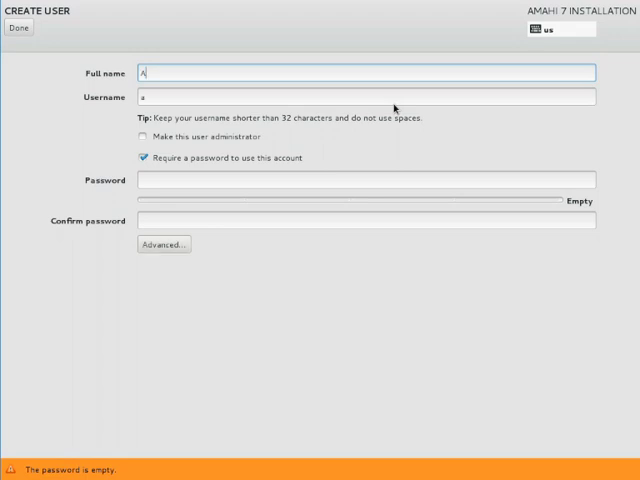
text(mahi 7)
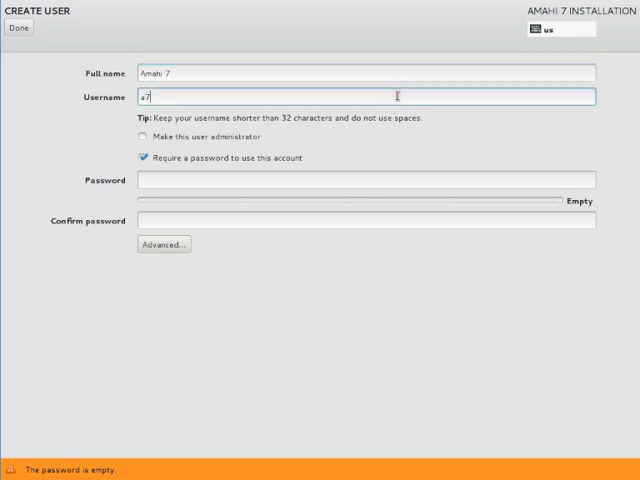
text(amahi)
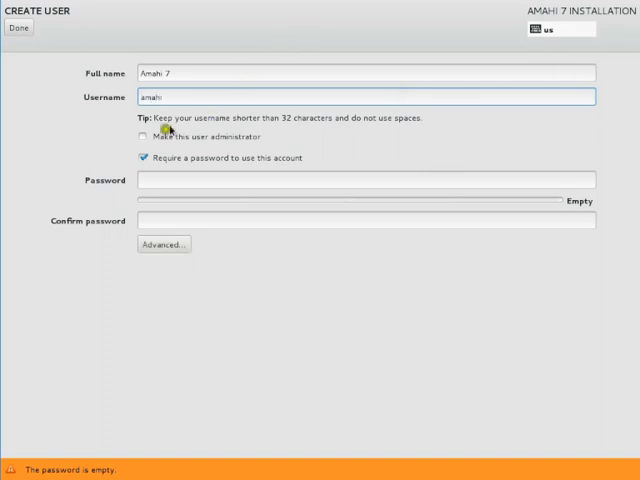
click(142, 137)
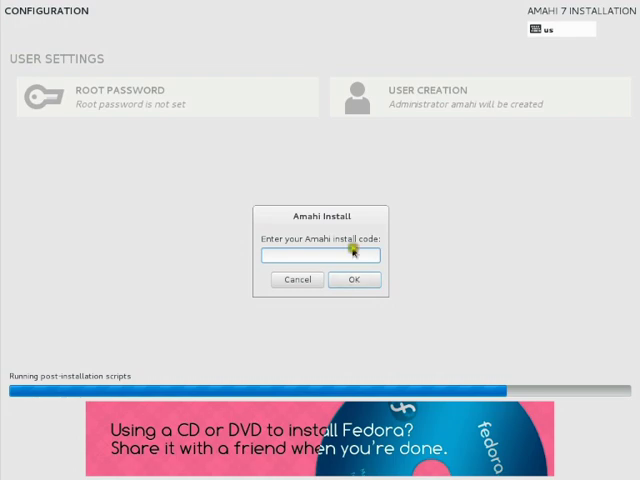
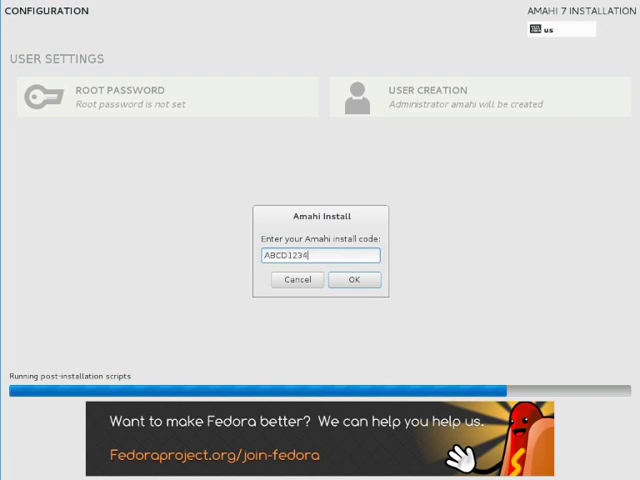
click(353, 279)
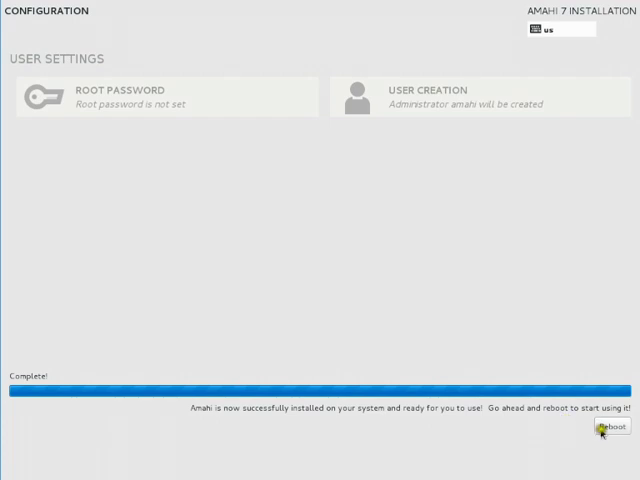
Step: Reboot the machine from the installation-complete screen
click(604, 434)
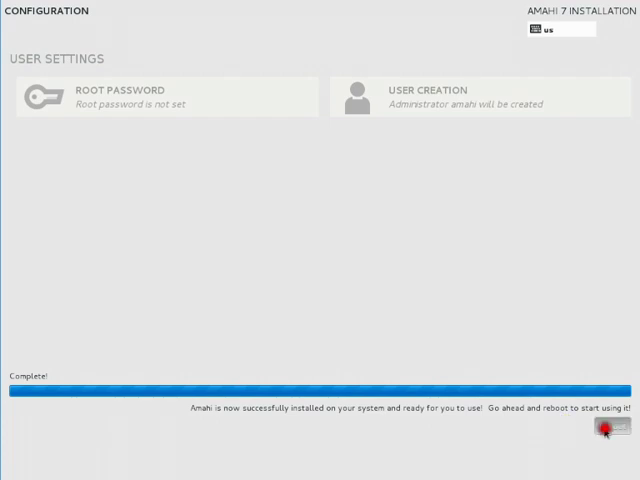
click(604, 431)
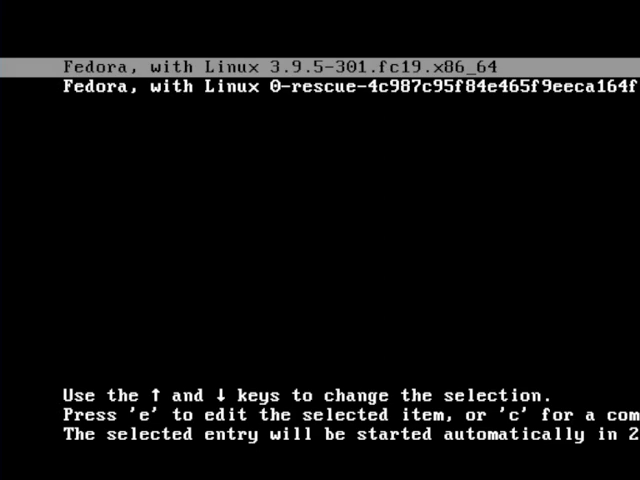
Step: Boot the Fedora, with Linux 3.9.5-301.fc19.x86_64 entry from GRUB
key(Return)
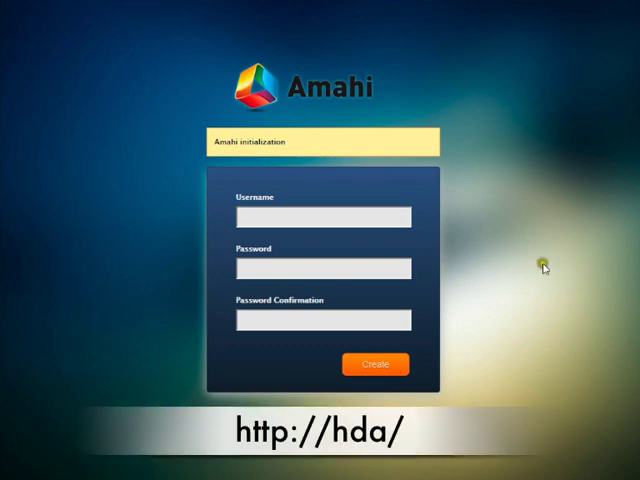
Step: Create admin account 'amahi' with a password on the initialization page
click(320, 217)
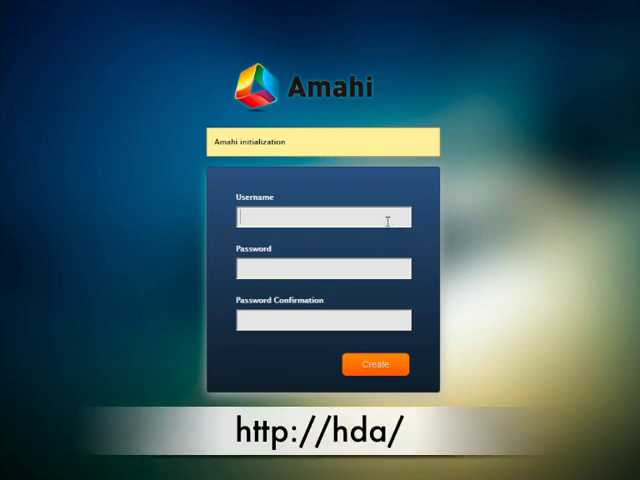
text(amahi)
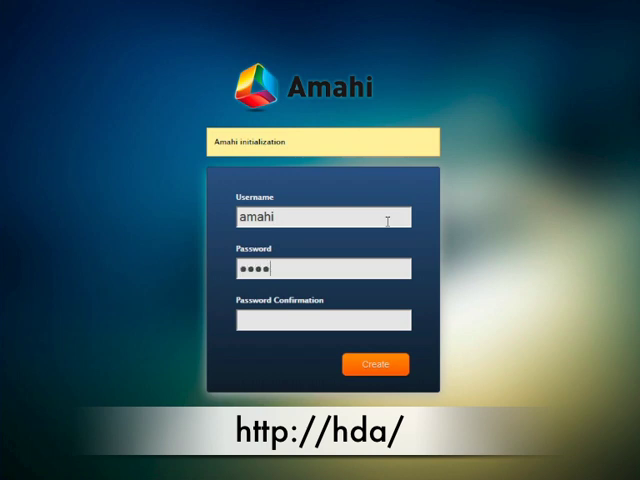
text(•)
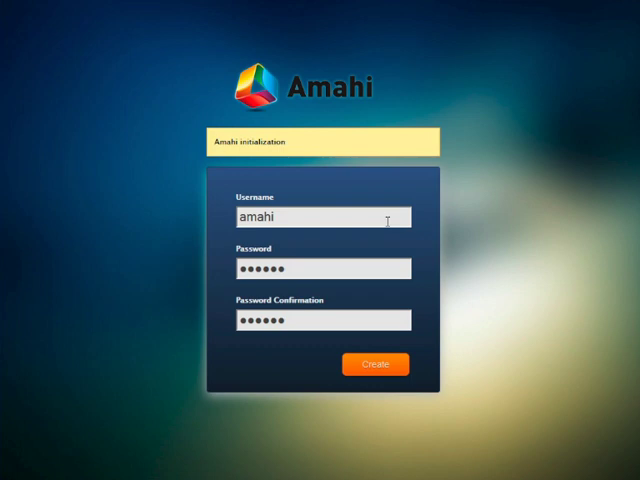
click(375, 364)
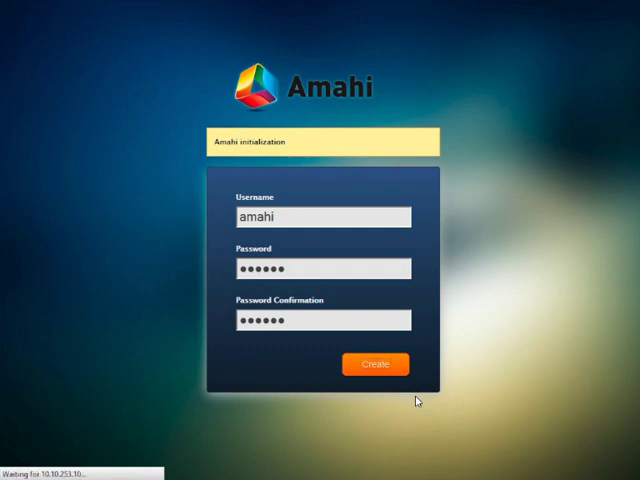
click(375, 363)
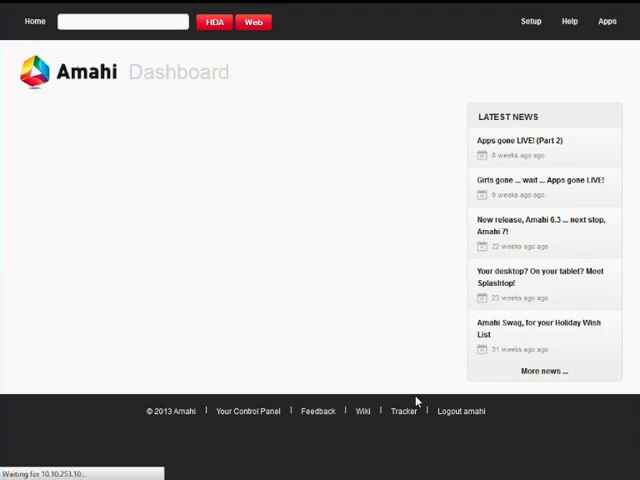